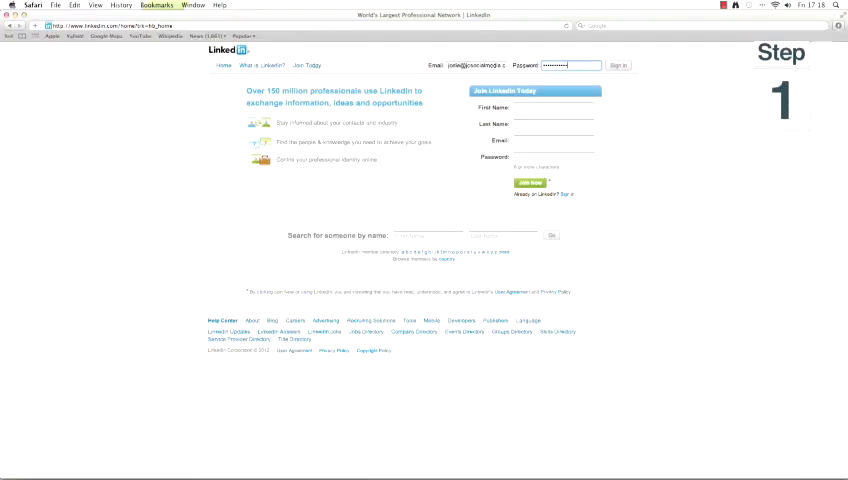
Step: Submit the entered LinkedIn login details and open the Groups menu
left_click(619, 65)
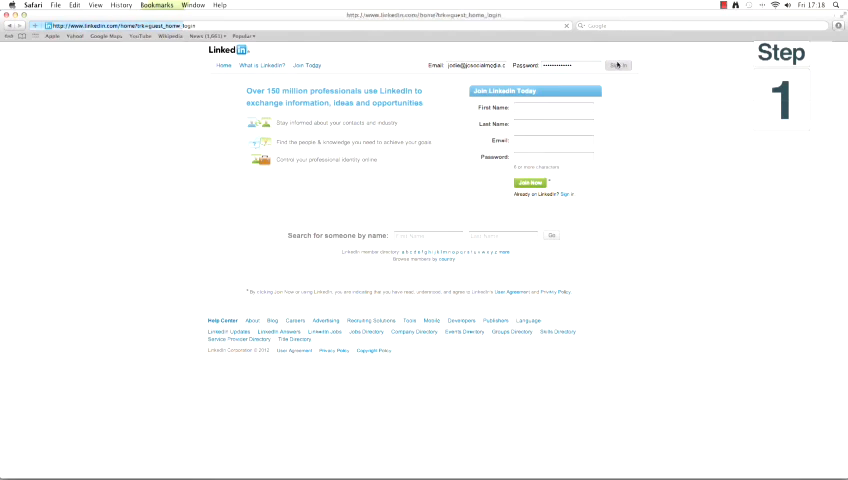
left_click(305, 66)
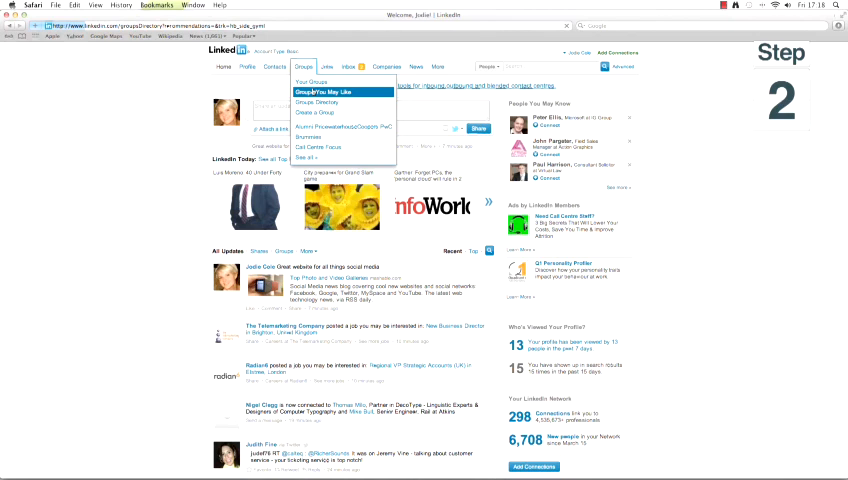
Step: Browse Groups You May Like to find West Midlands Business Network
left_click(326, 91)
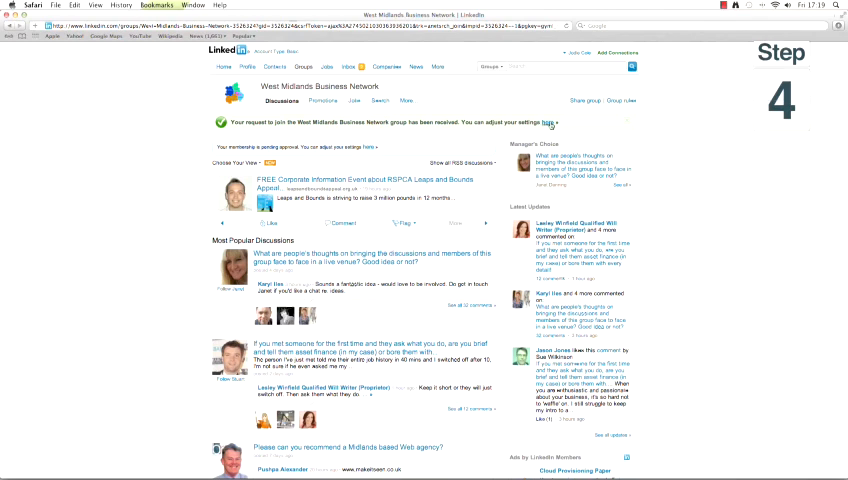
Step: Change the group's activity digest email preference in My Settings and save
left_click(549, 122)
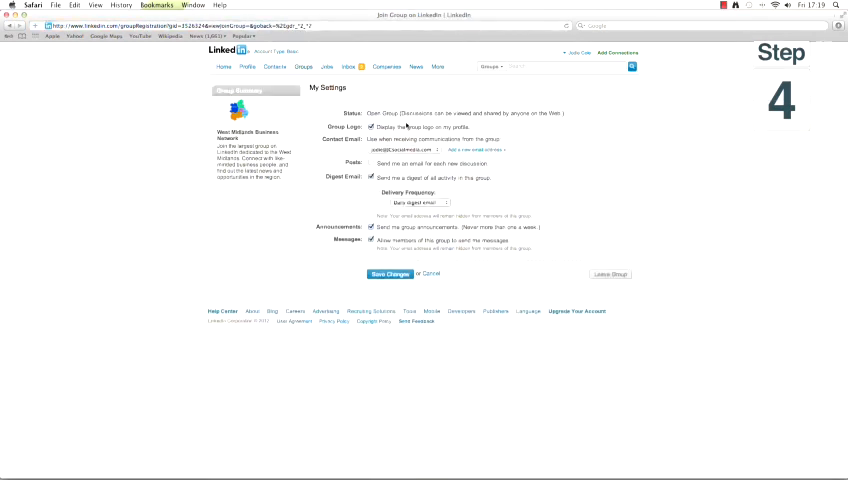
left_click(372, 177)
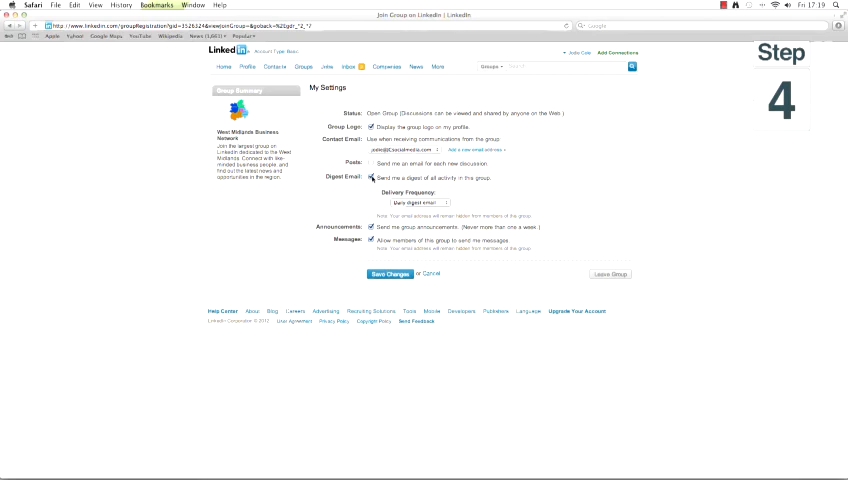
left_click(389, 274)
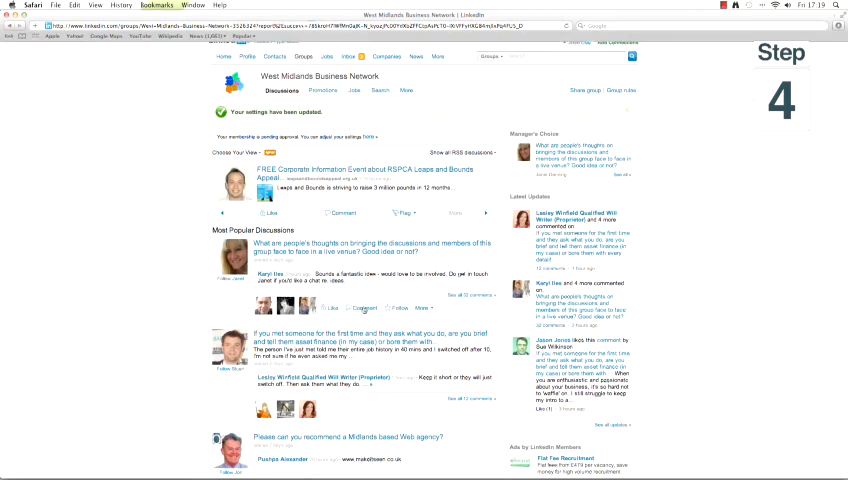
Step: Begin a comment on the face-to-face live-venue discussion, typing 'Very'
left_click(344, 308)
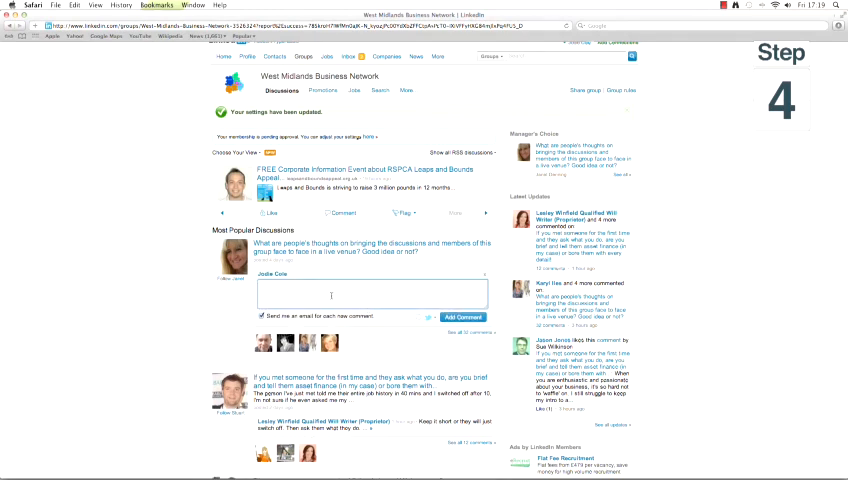
type("Very")
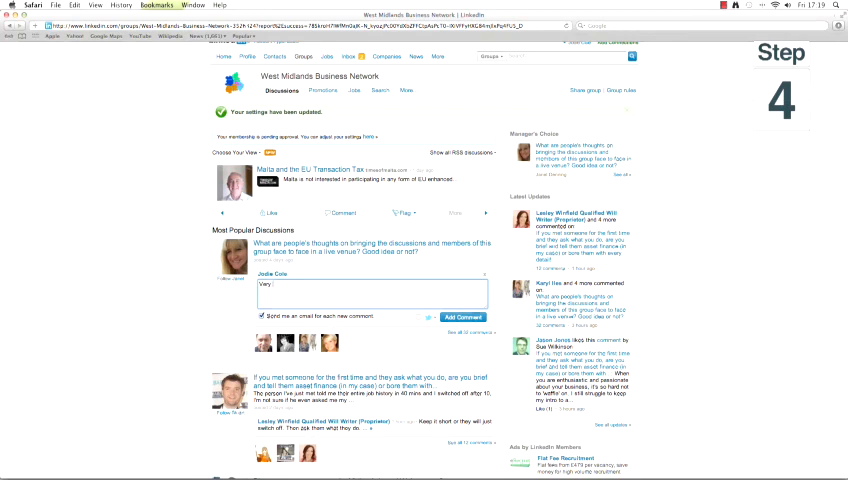